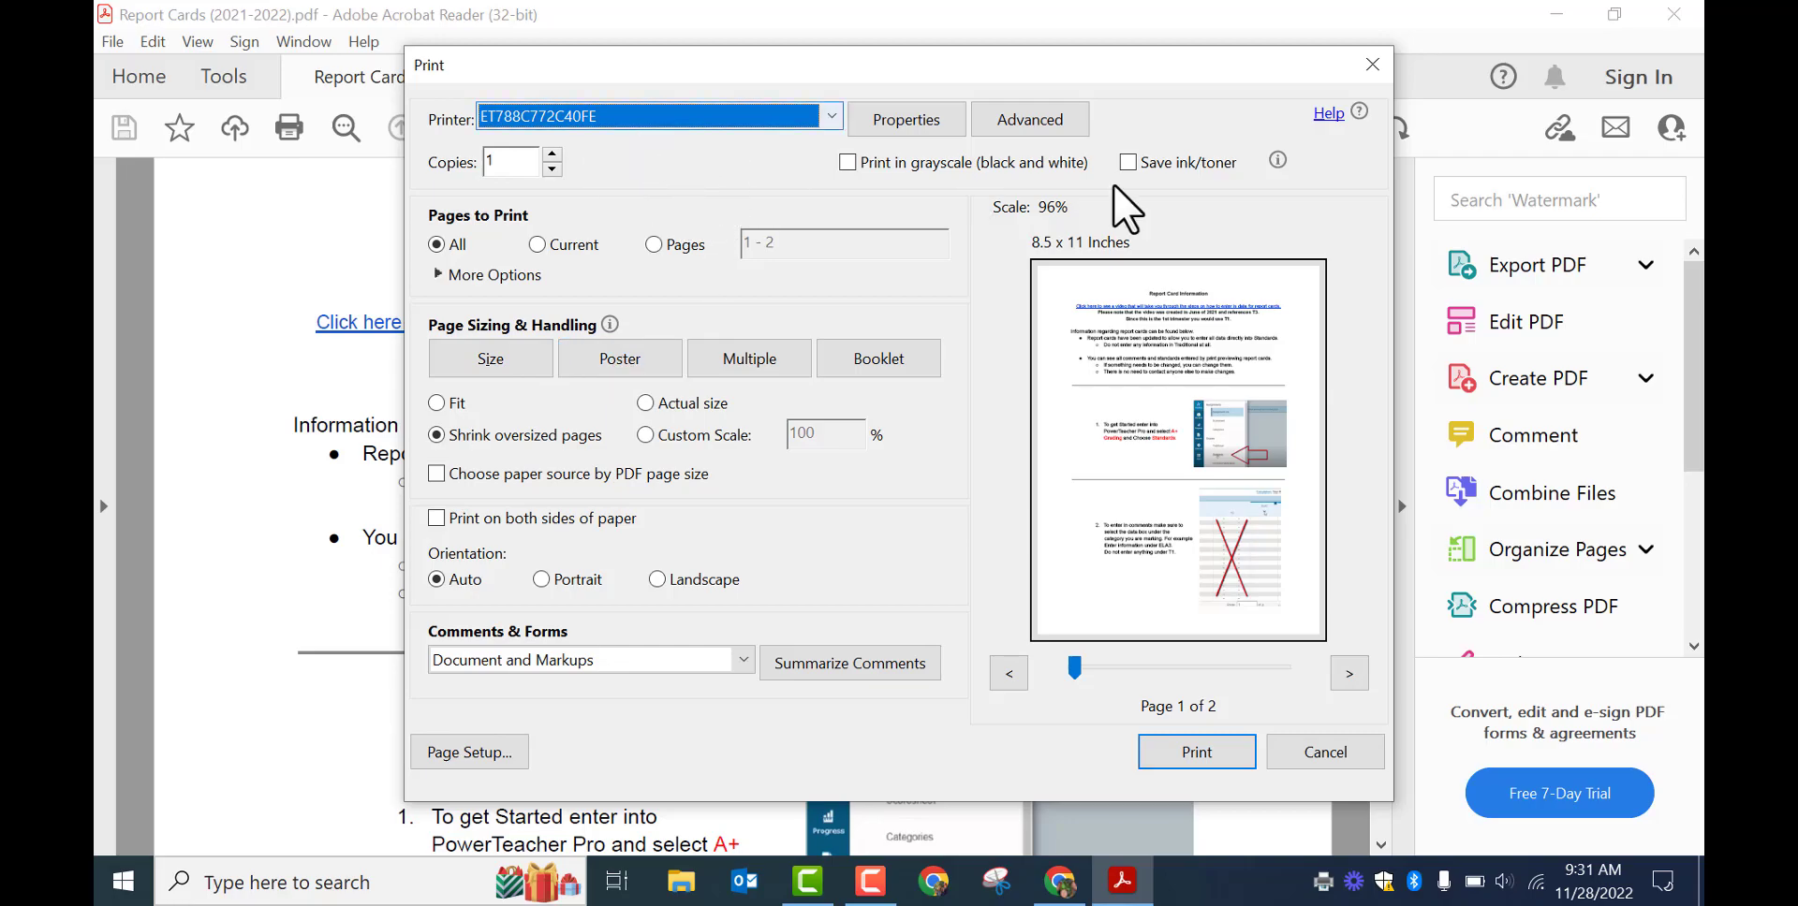
- Cancel Acrobat's Print dialog and search Windows Settings for 'prin'
left_click(1322, 752)
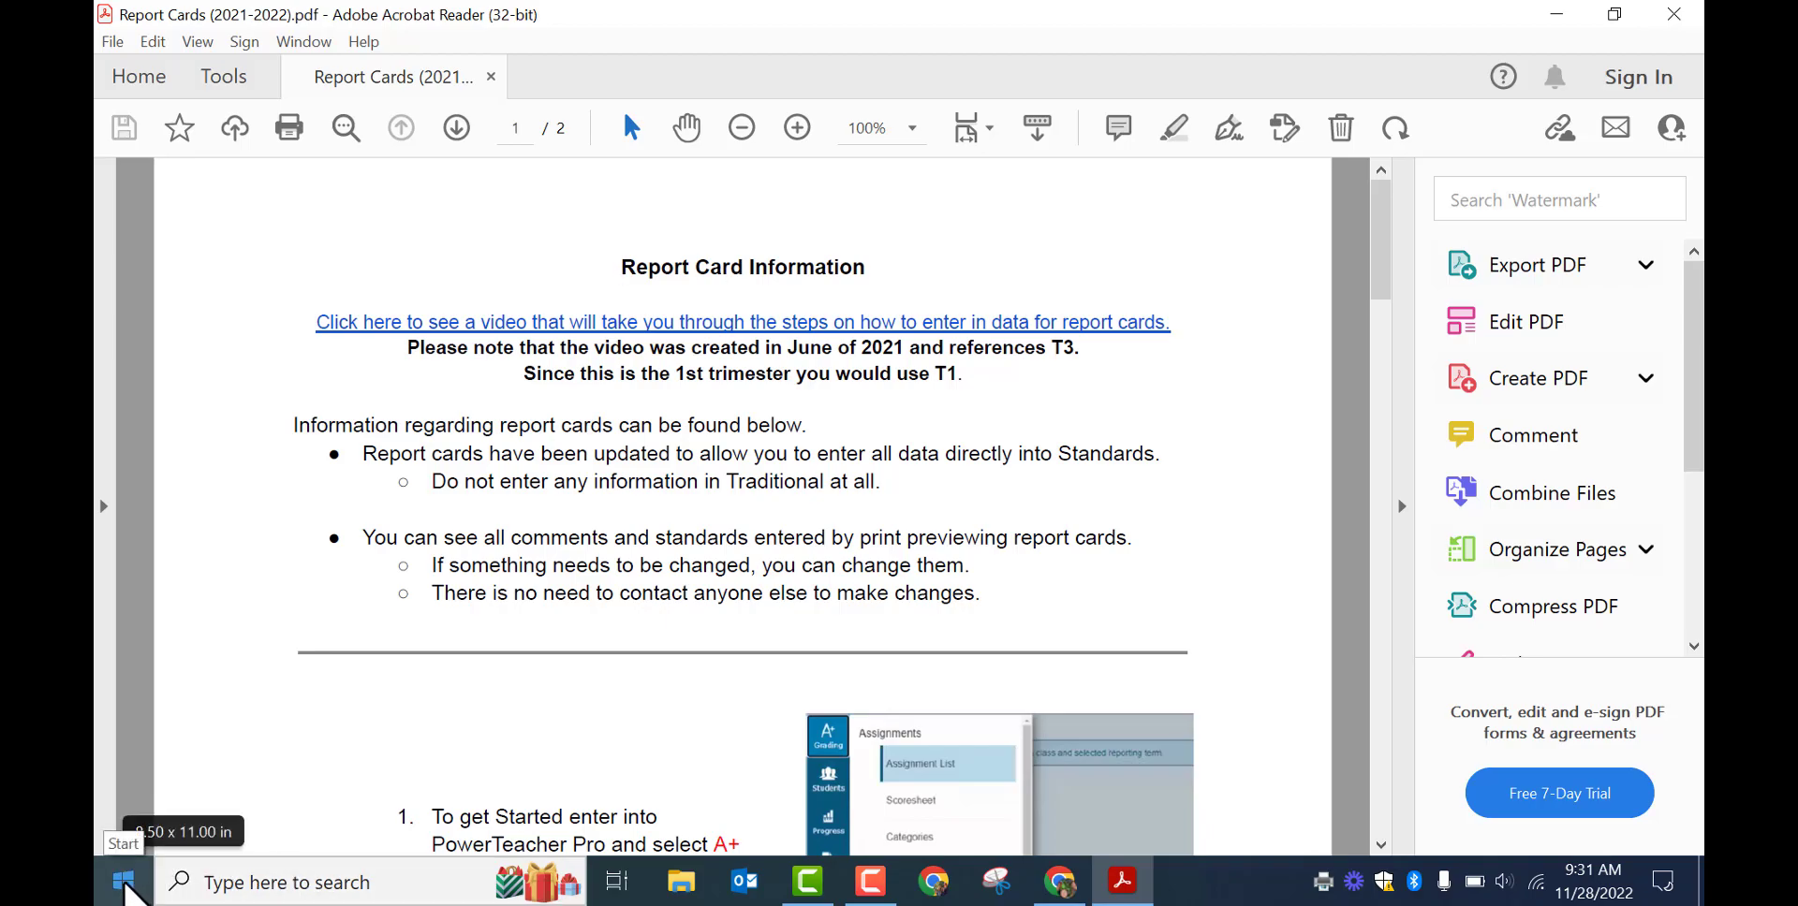
left_click(124, 882)
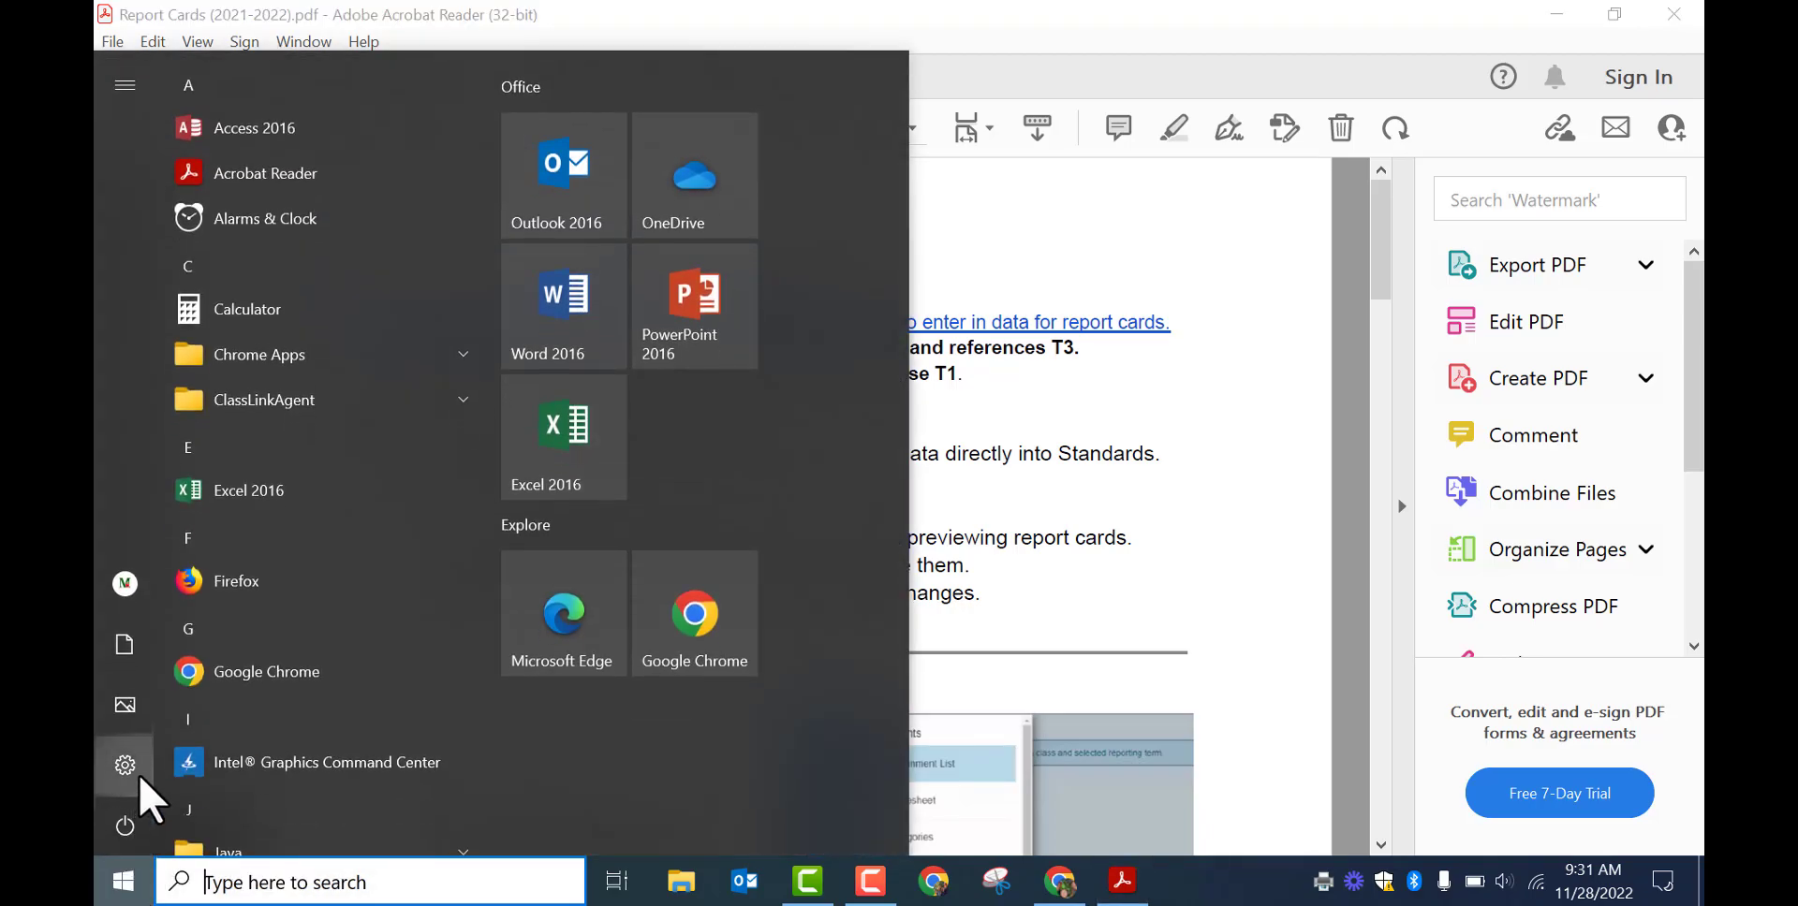
left_click(123, 765)
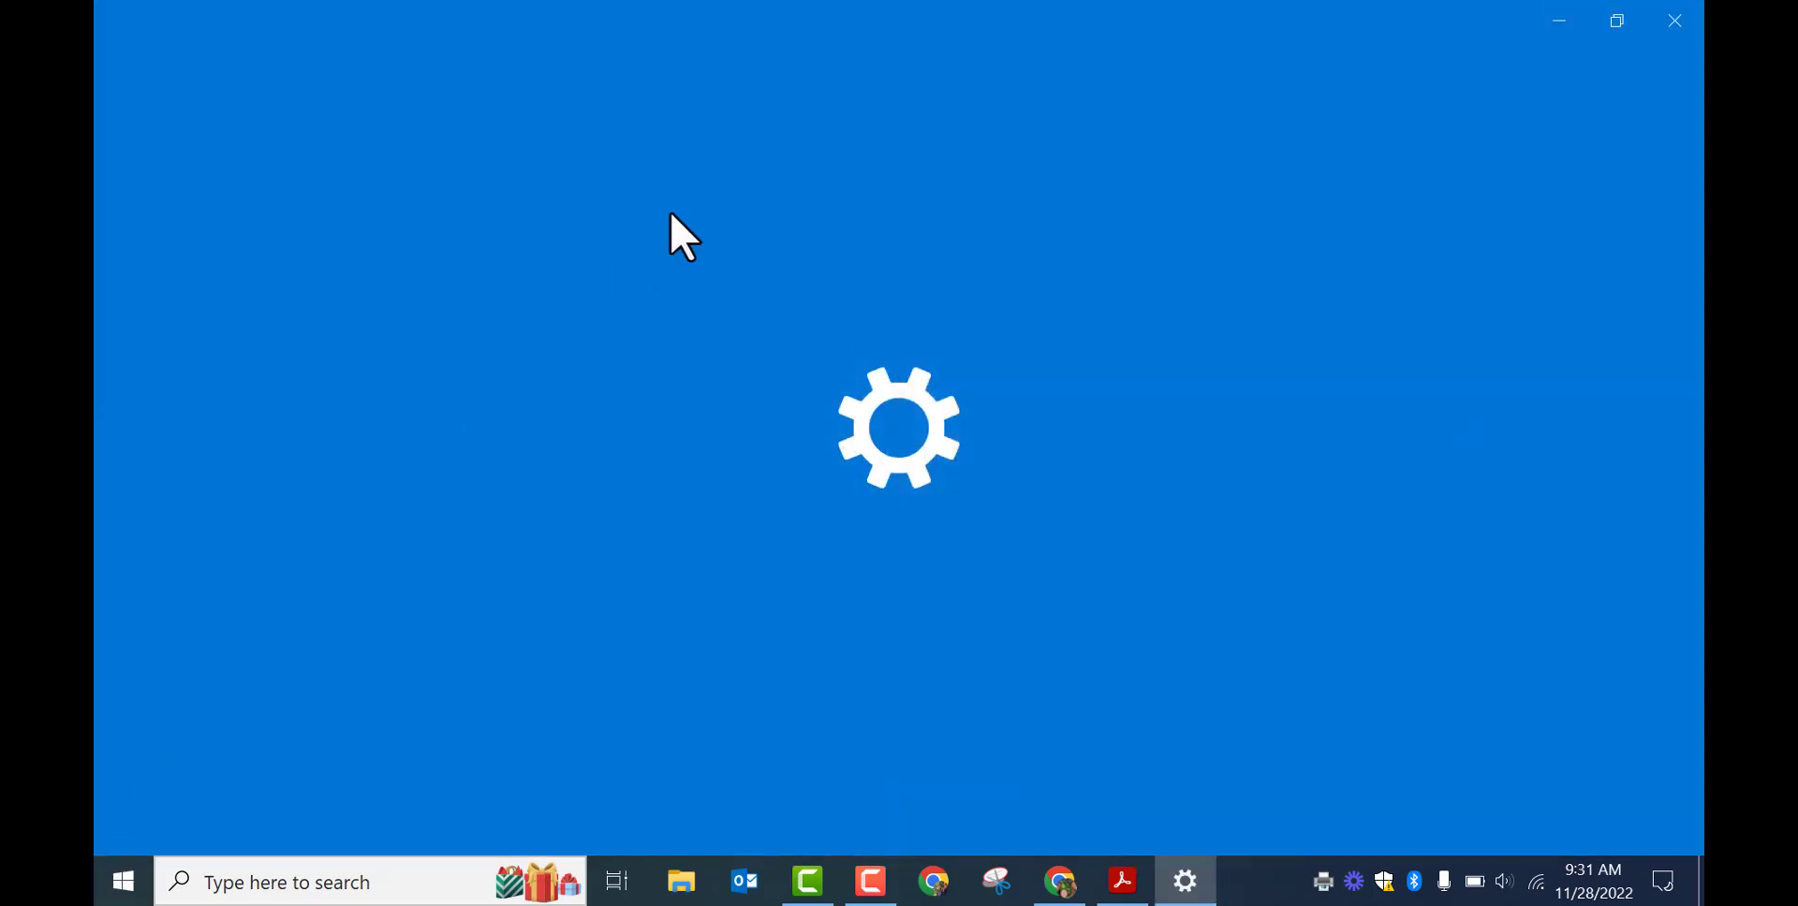
type("prin")
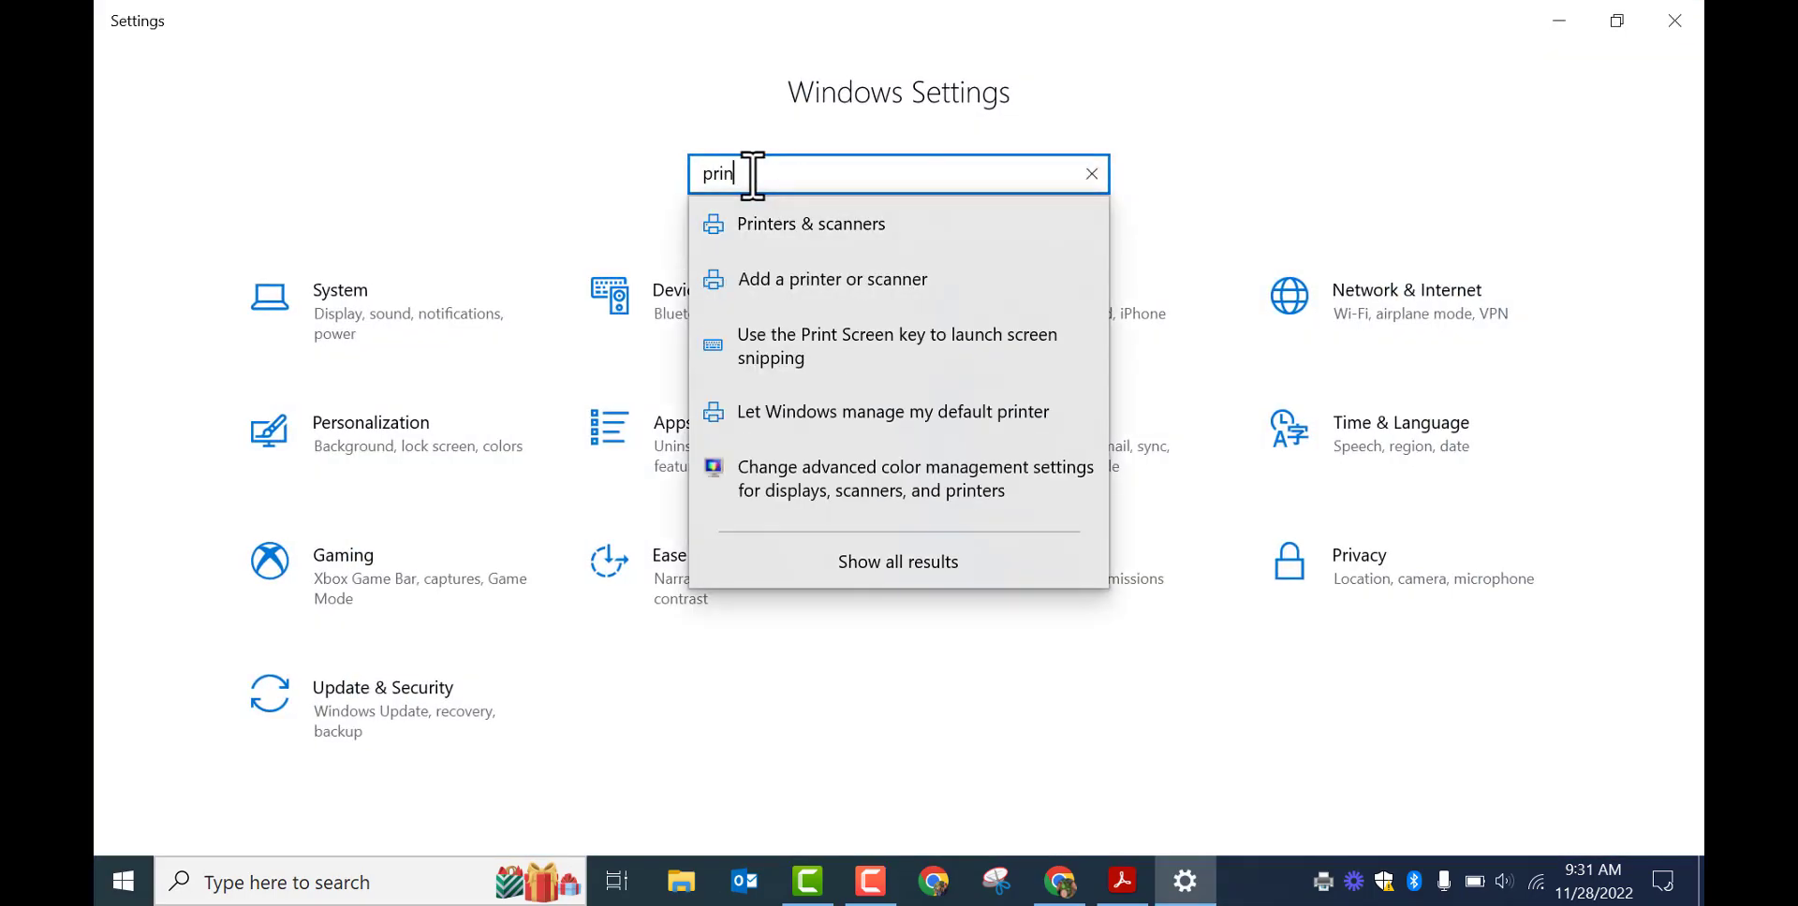
- Under Printers & scanners, set MSD Secure Print on PAPERCUT1 as default
left_click(812, 223)
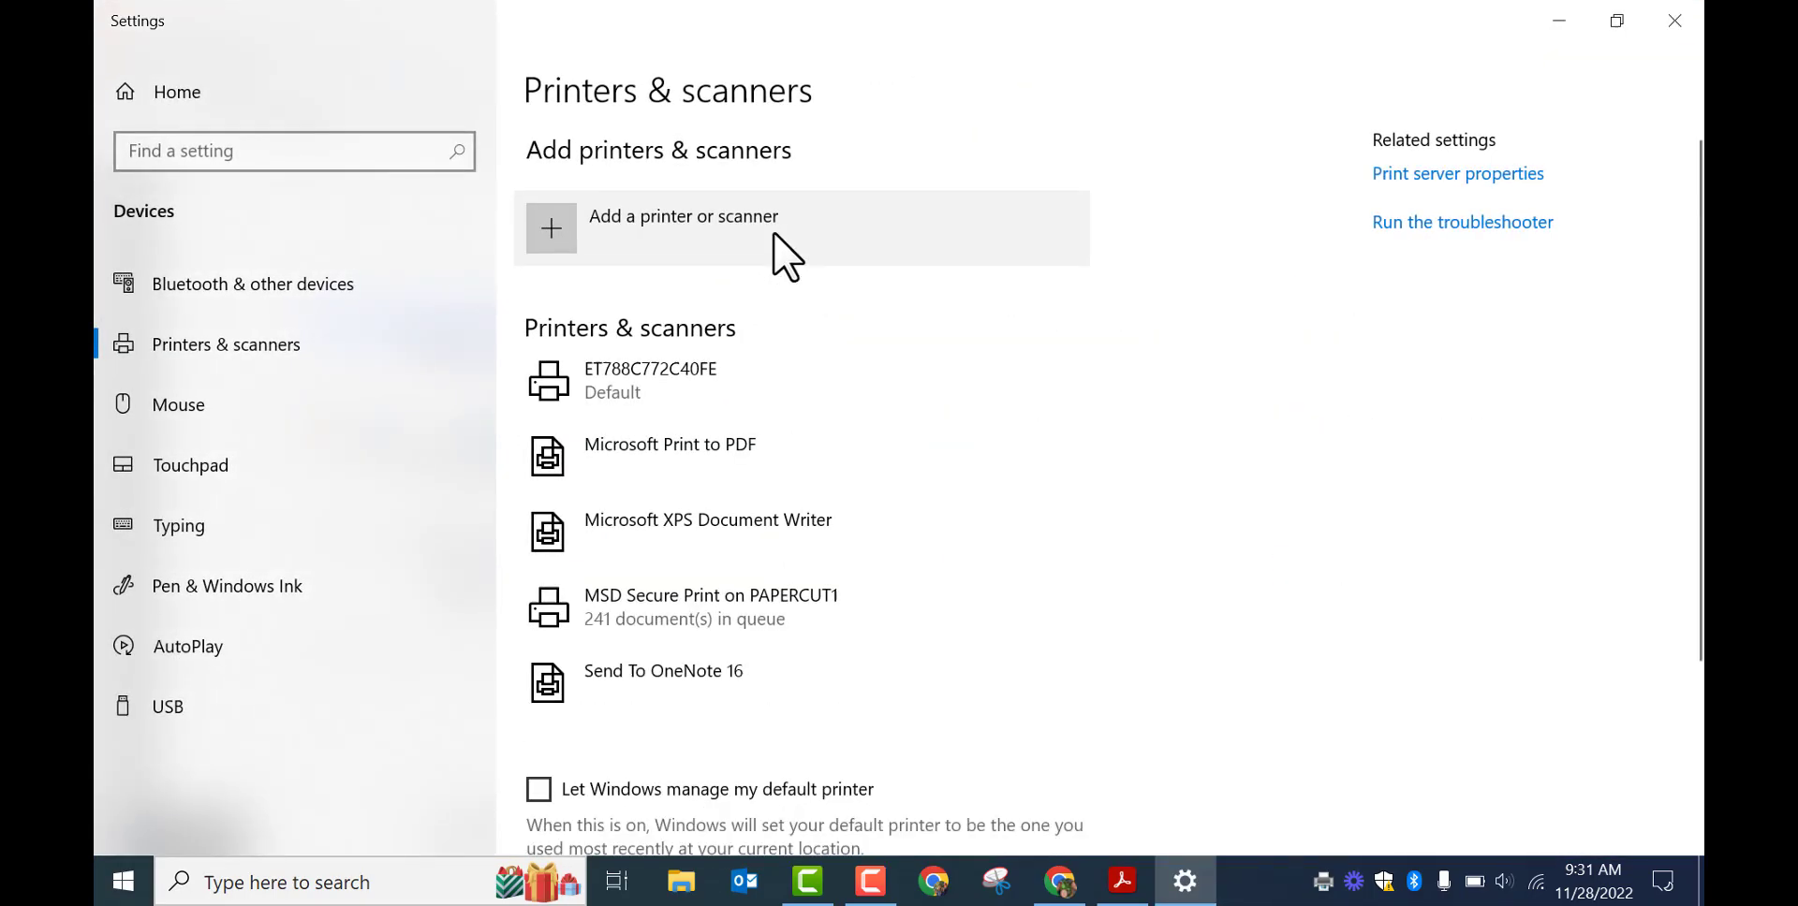
mouse_move(711, 608)
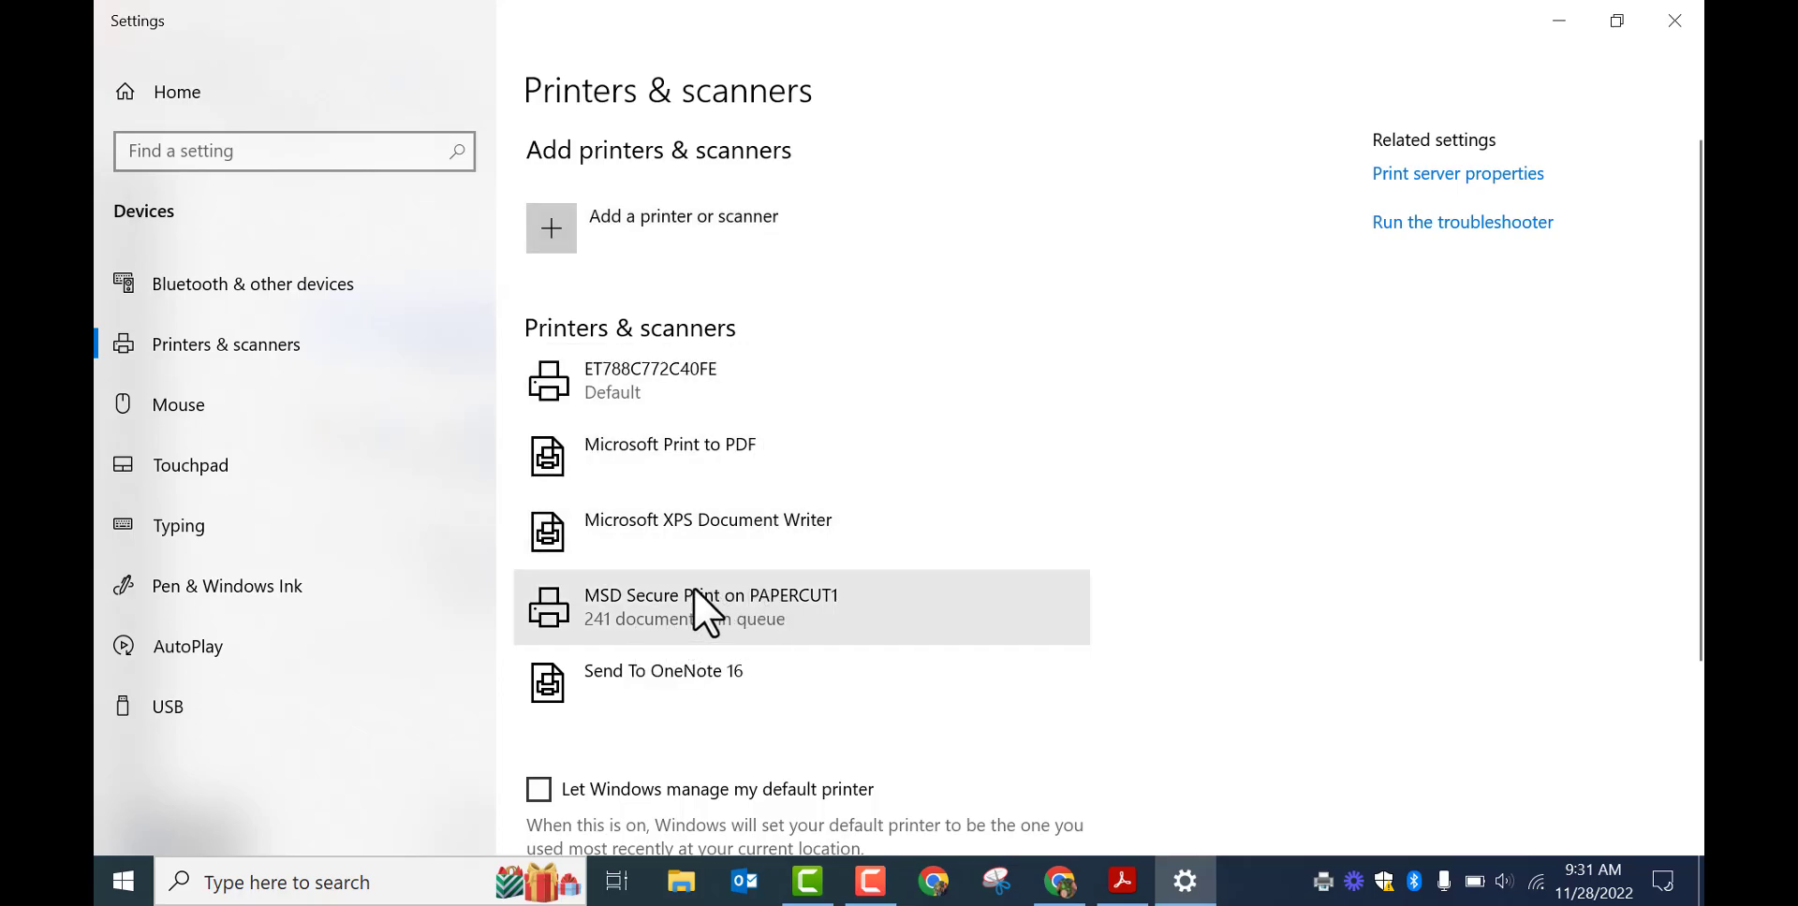
left_click(710, 606)
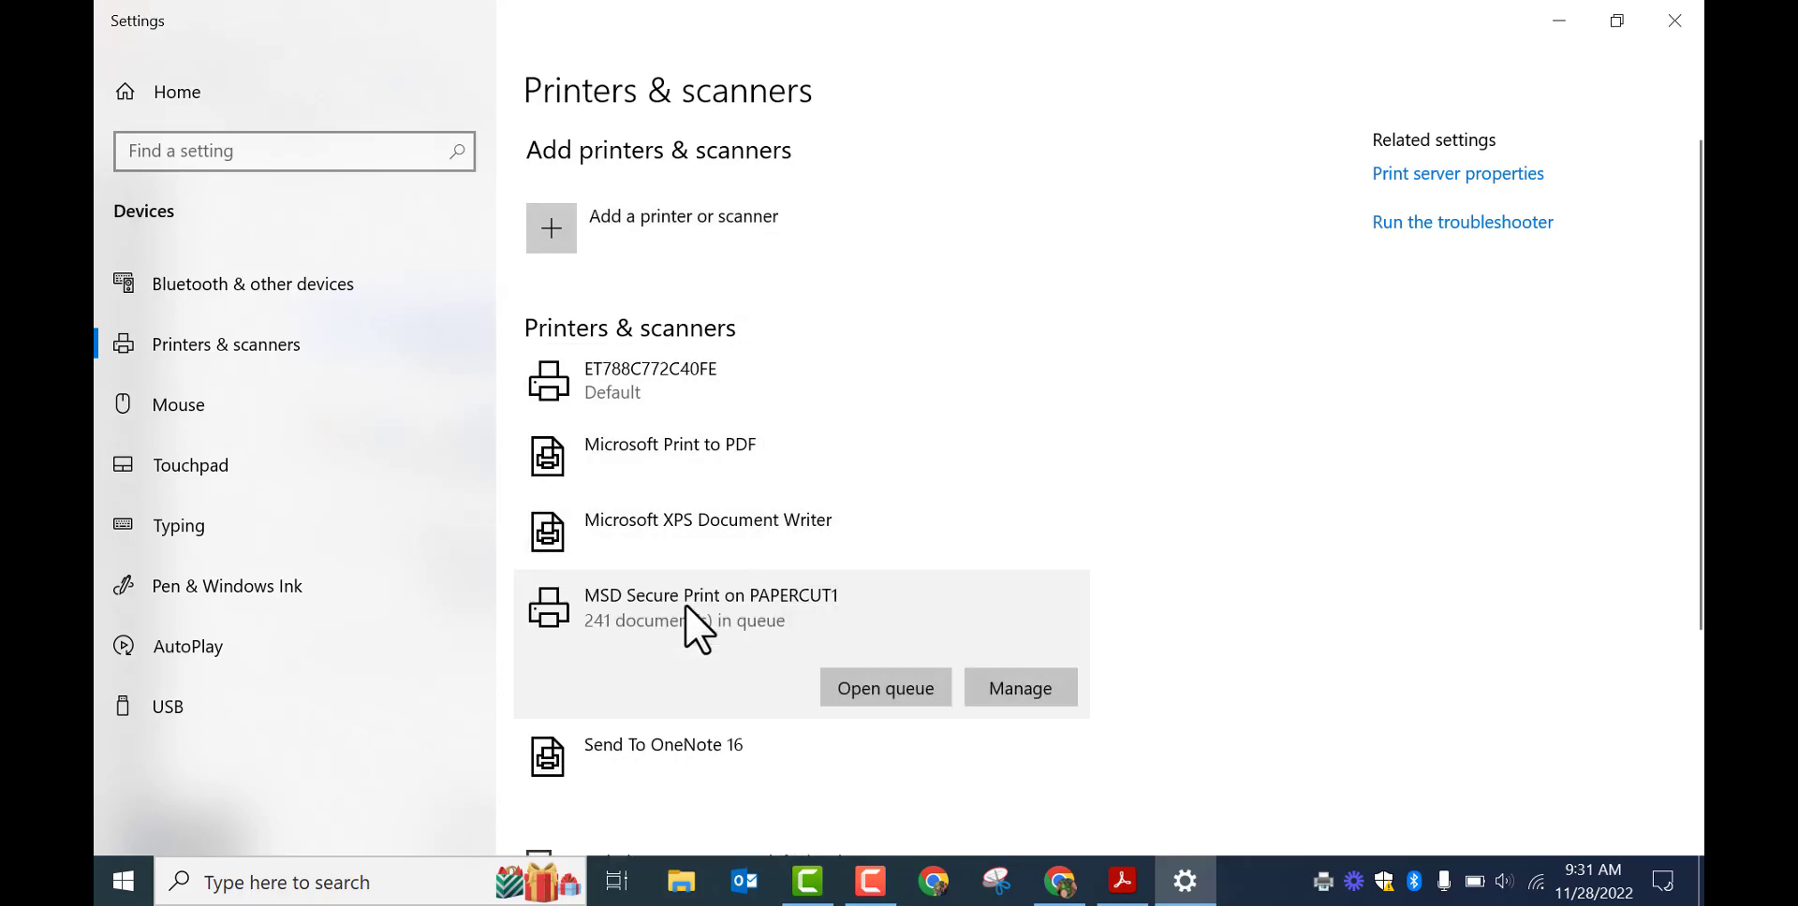
left_click(1018, 687)
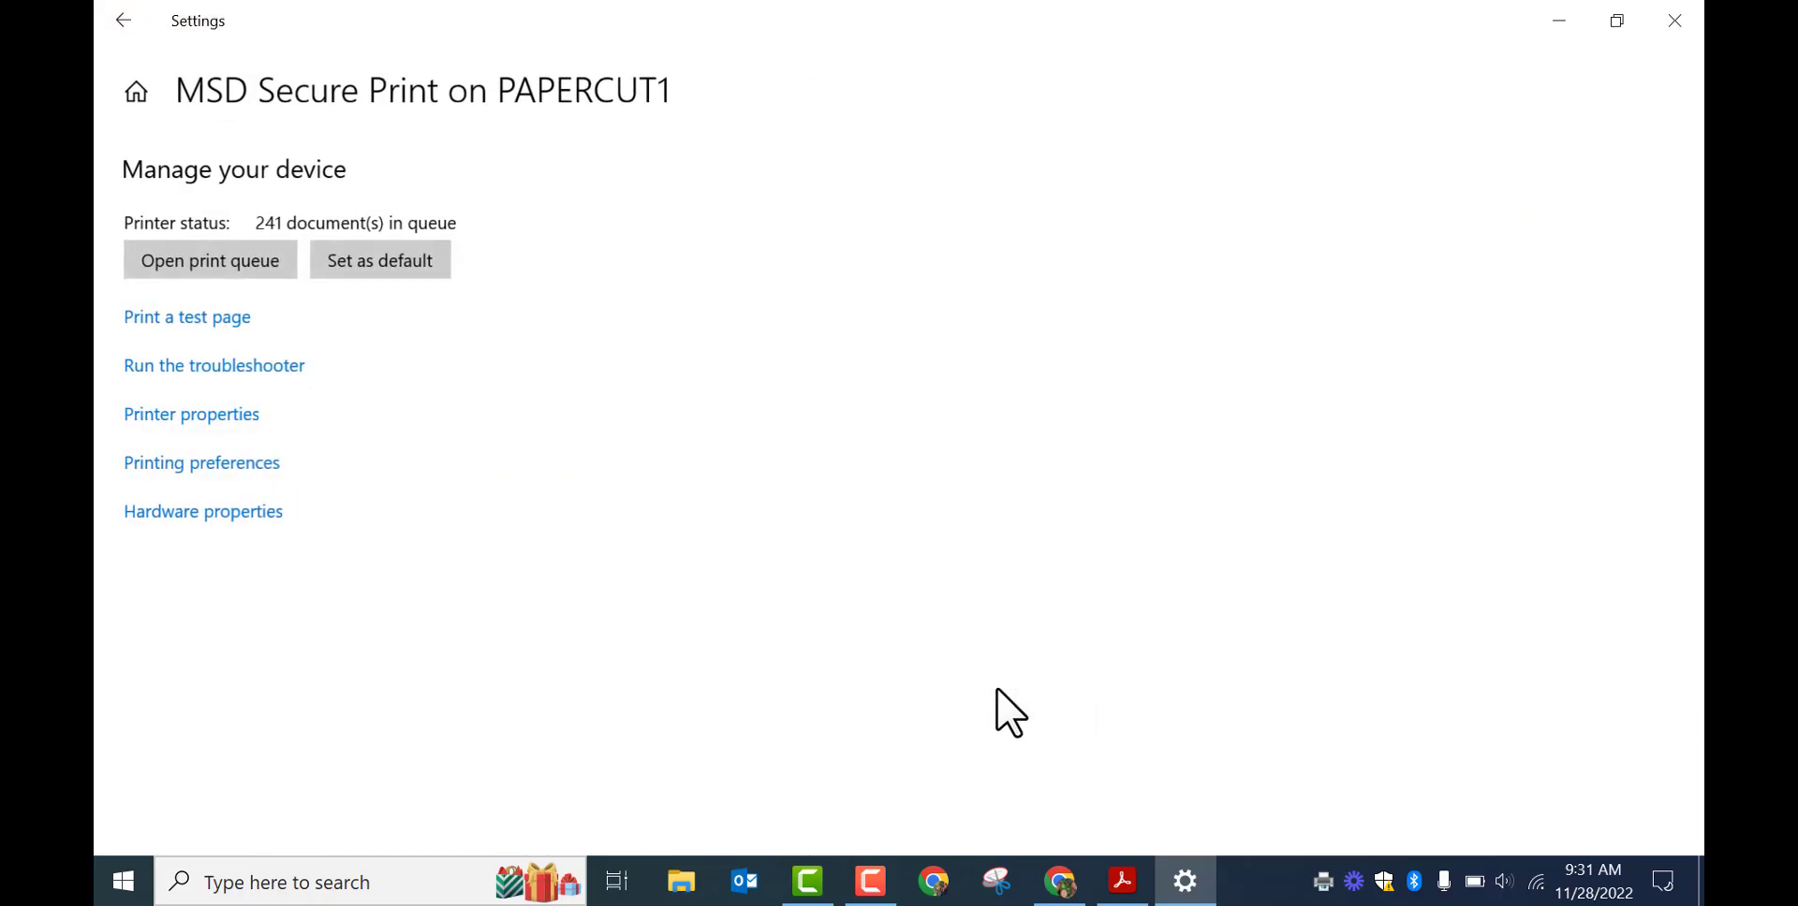
left_click(379, 260)
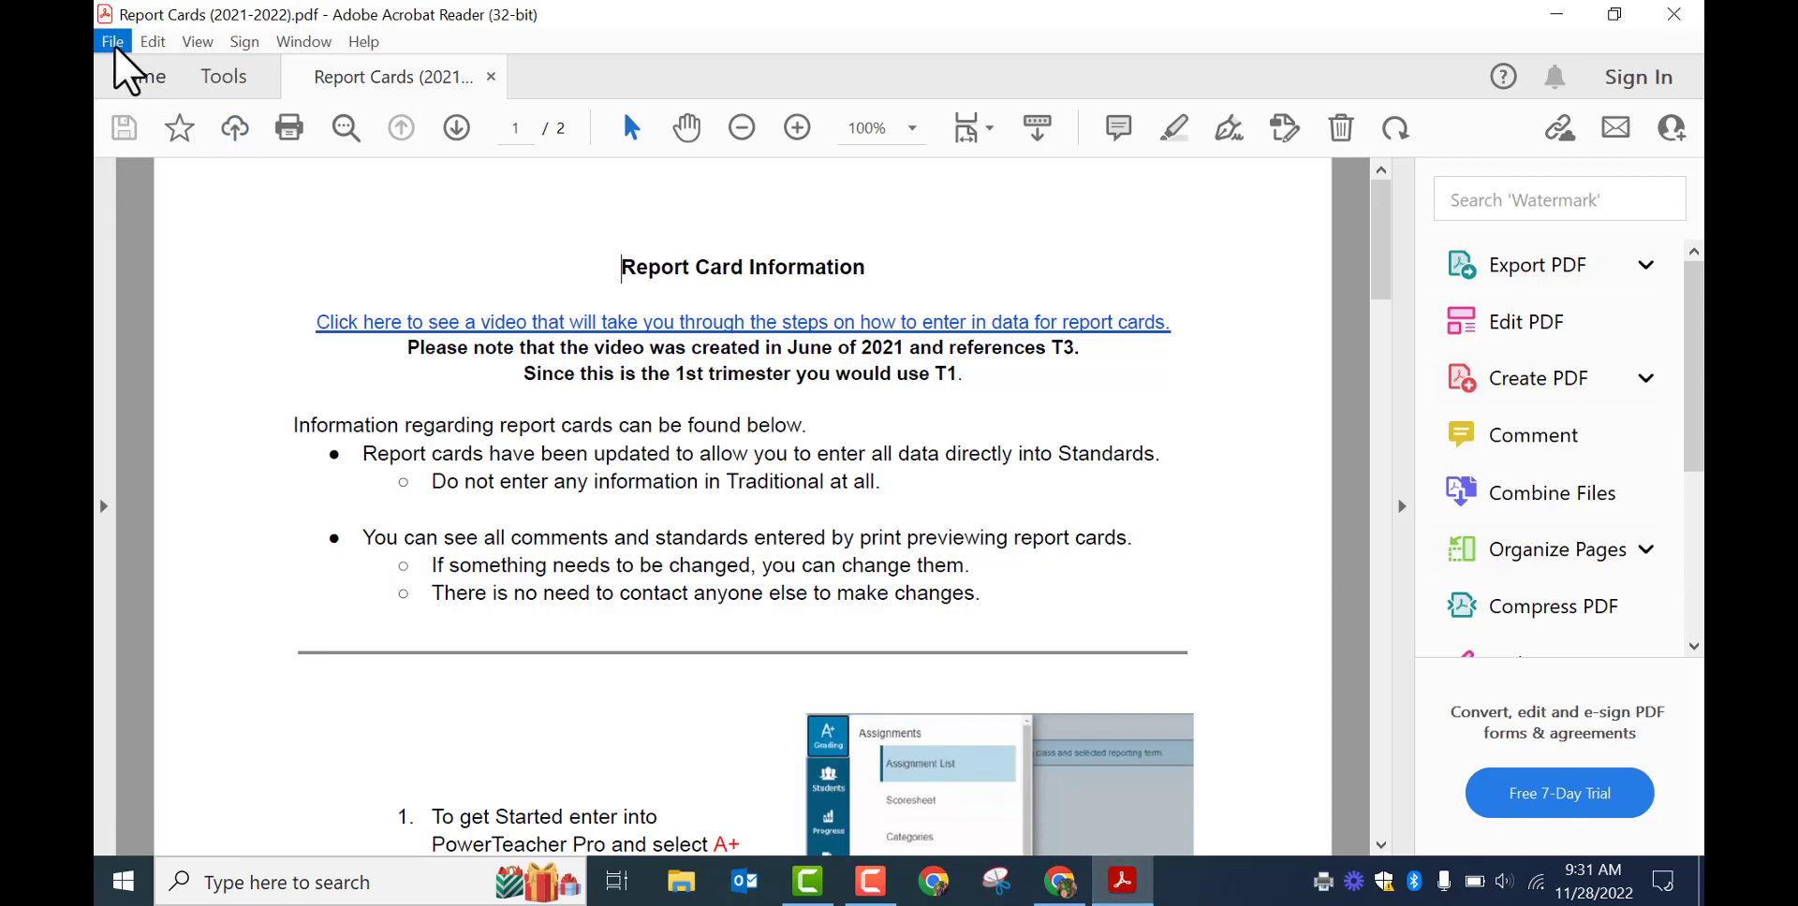
- Reopen Print for the report cards PDF via Acrobat's File menu
left_click(111, 42)
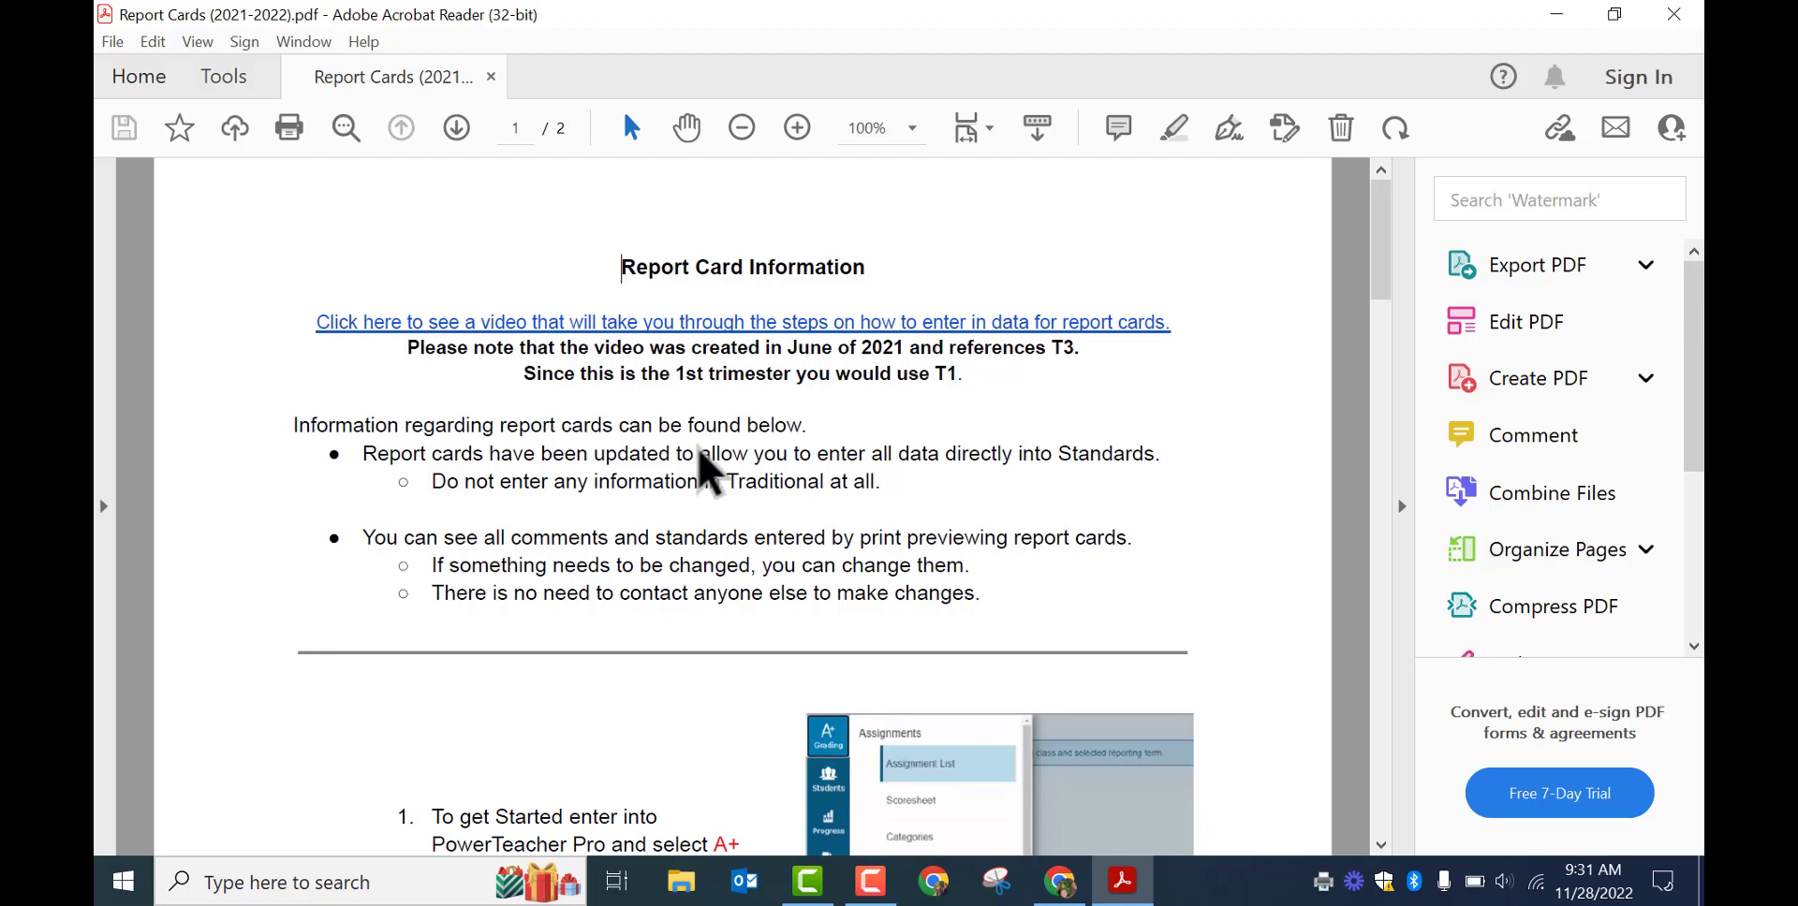
left_click(290, 127)
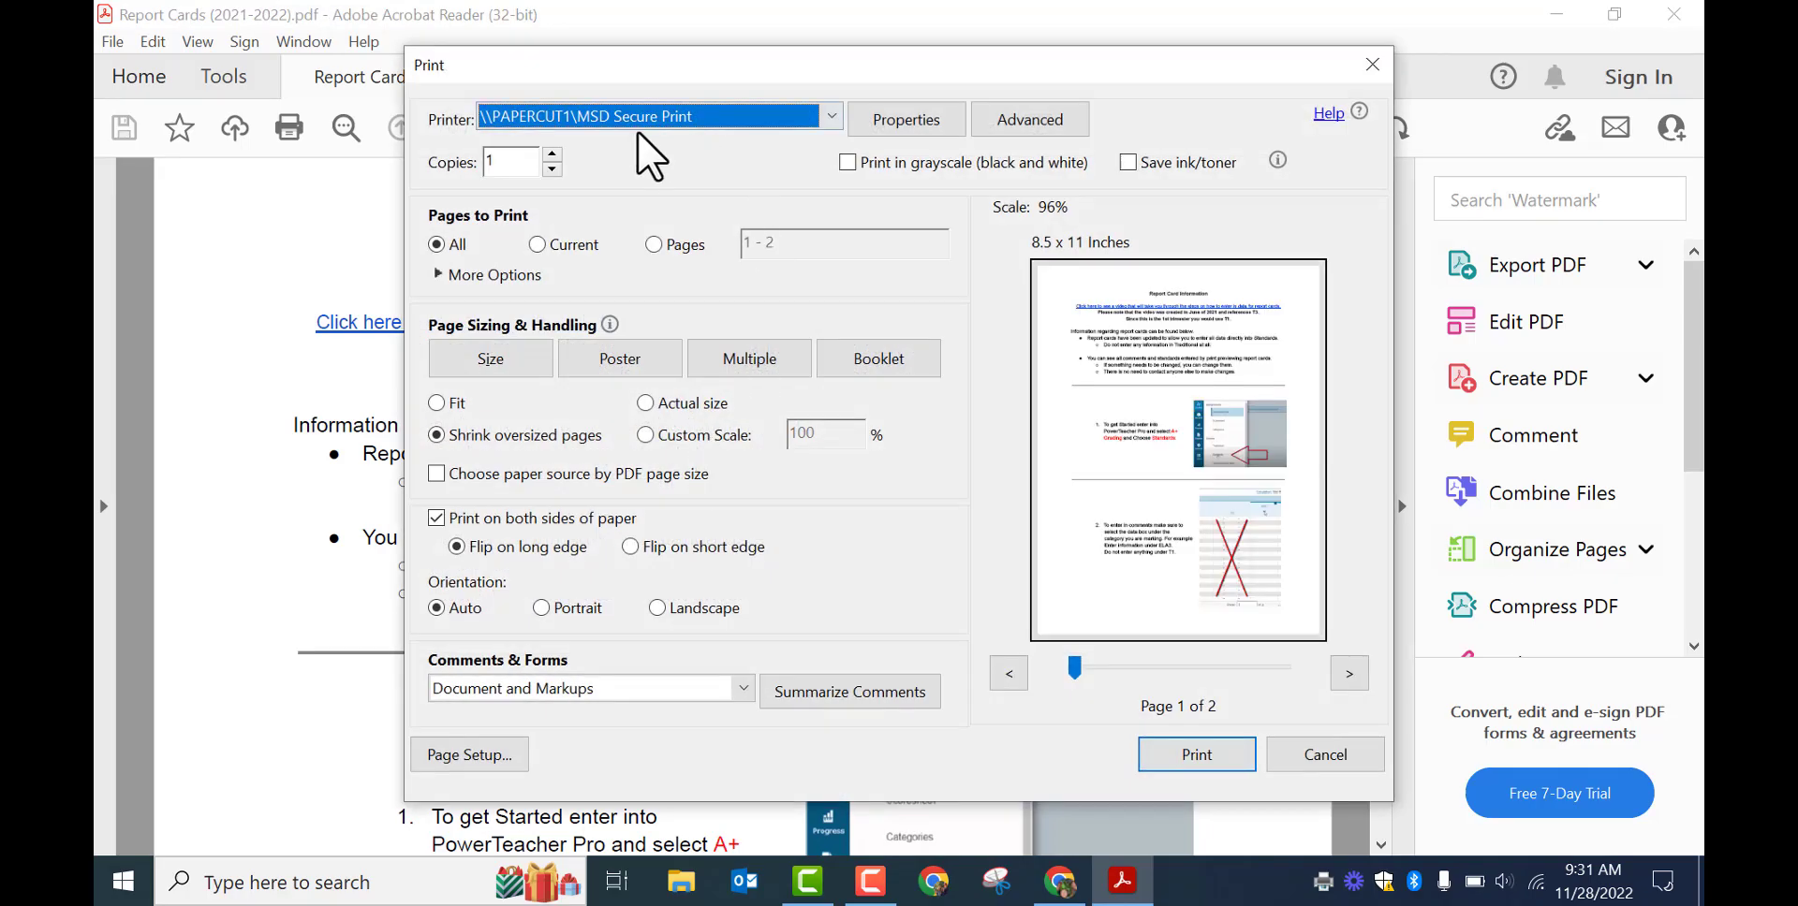
mouse_move(699, 172)
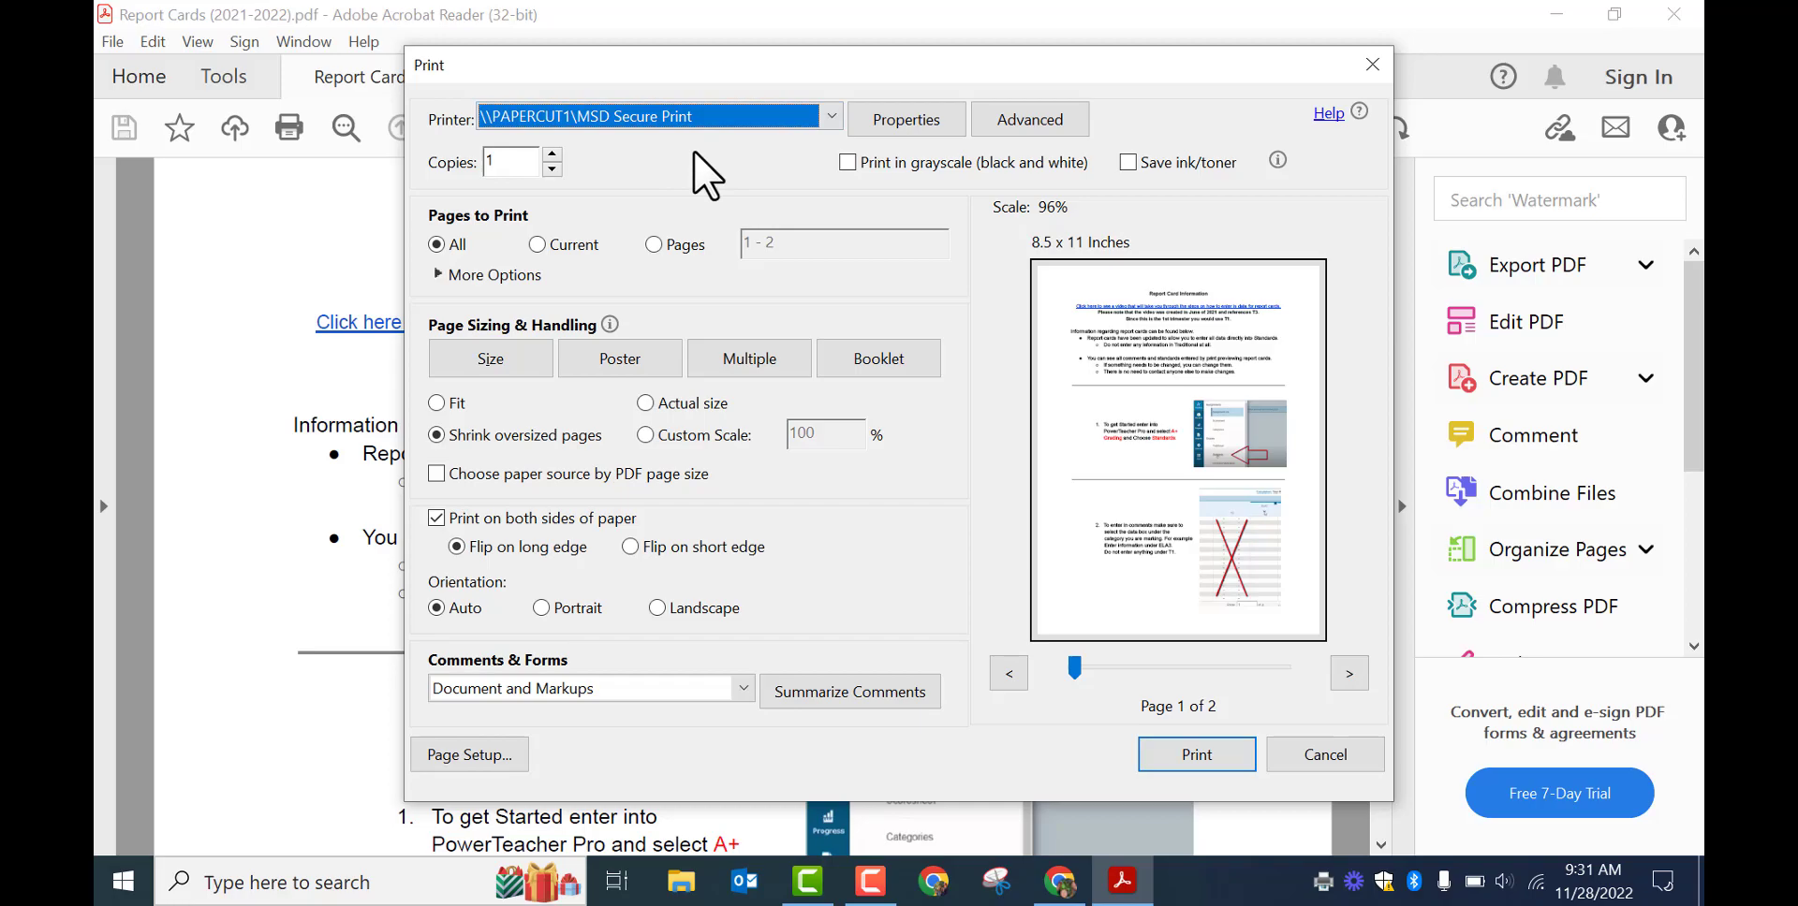